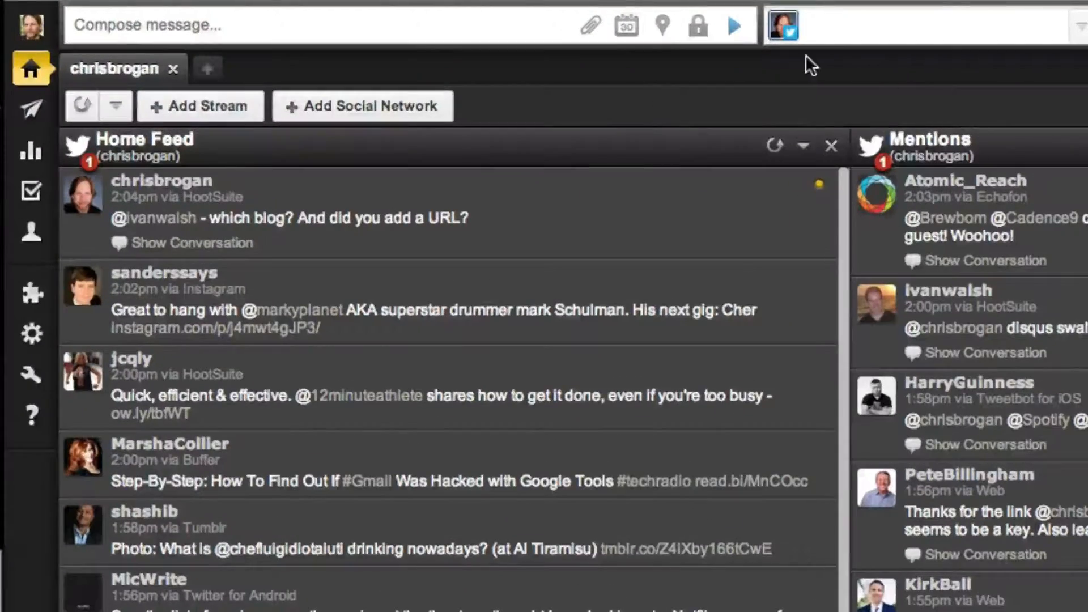
mouse_move(548, 246)
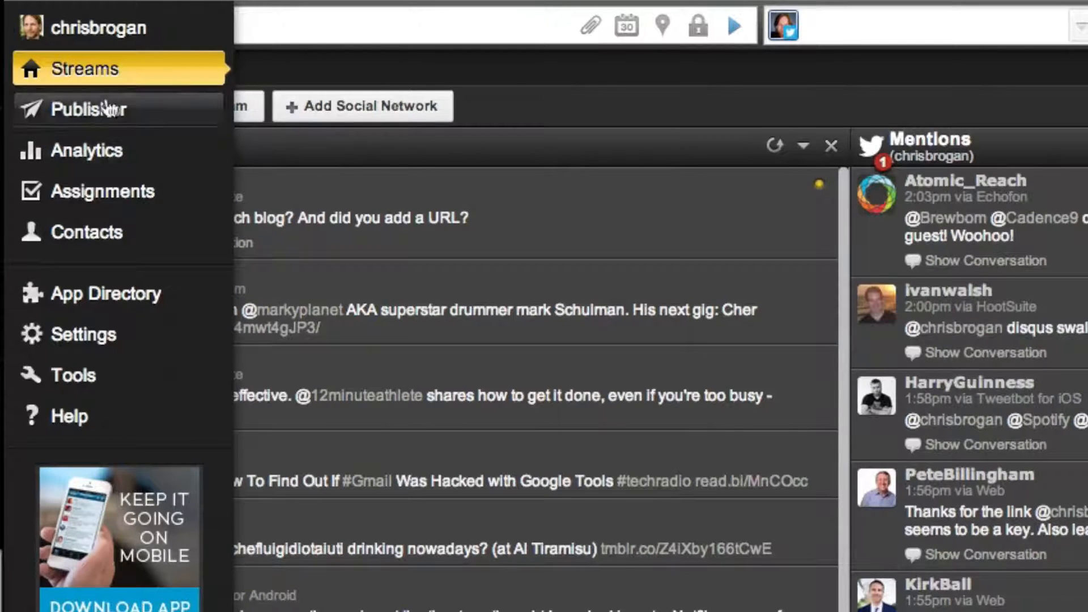
Open Publisher from the side menu to show the empty Scheduled messages list.
click(87, 108)
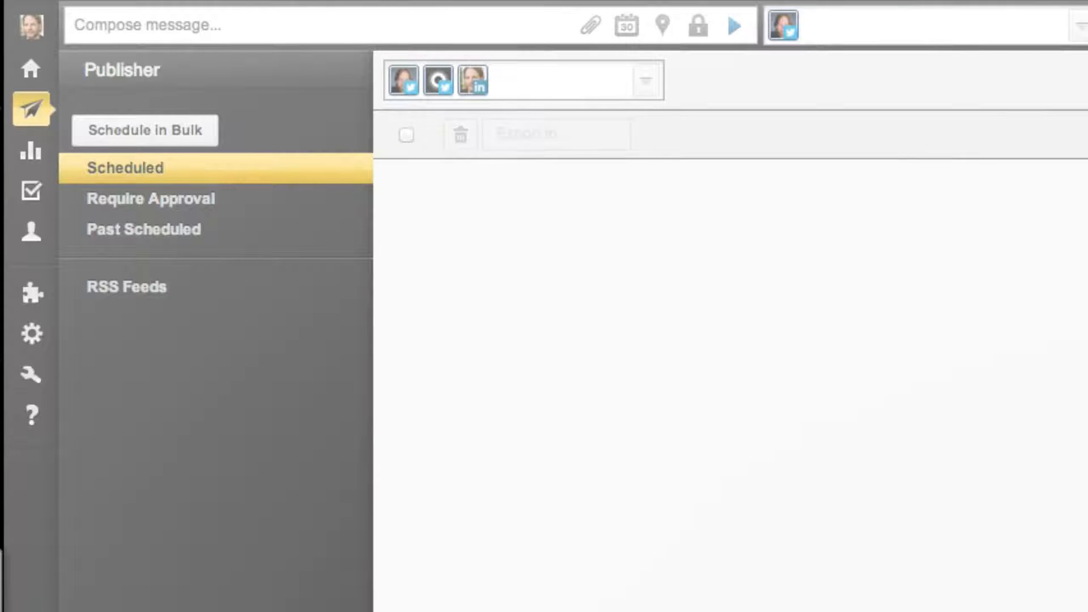
Open the Schedule in Bulk form and scroll down through its instructions.
click(144, 130)
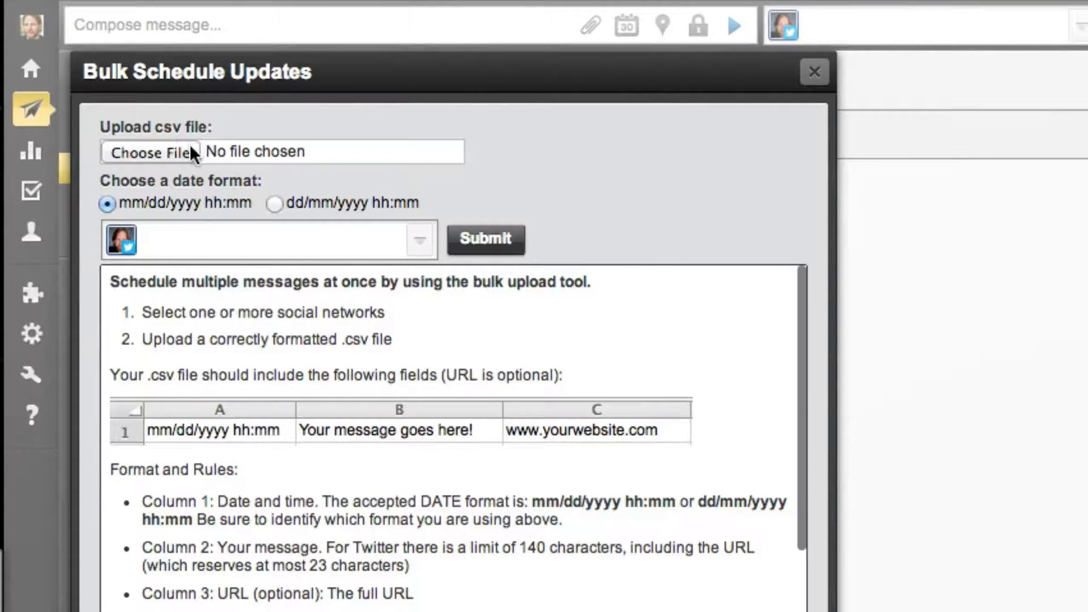
mouse_move(327, 565)
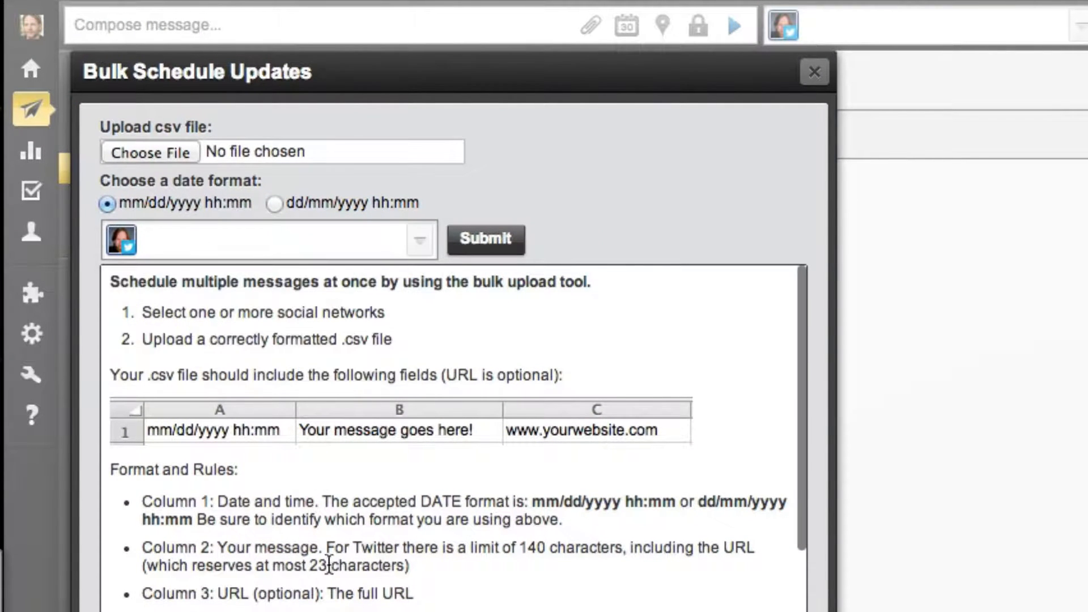
scroll(down, 3)
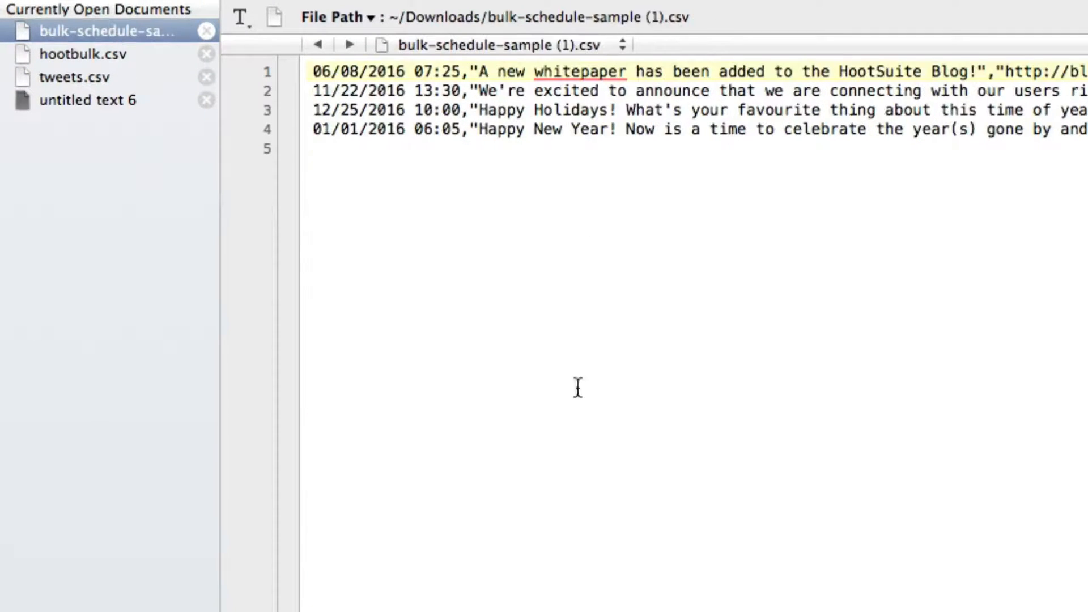
mouse_move(408, 175)
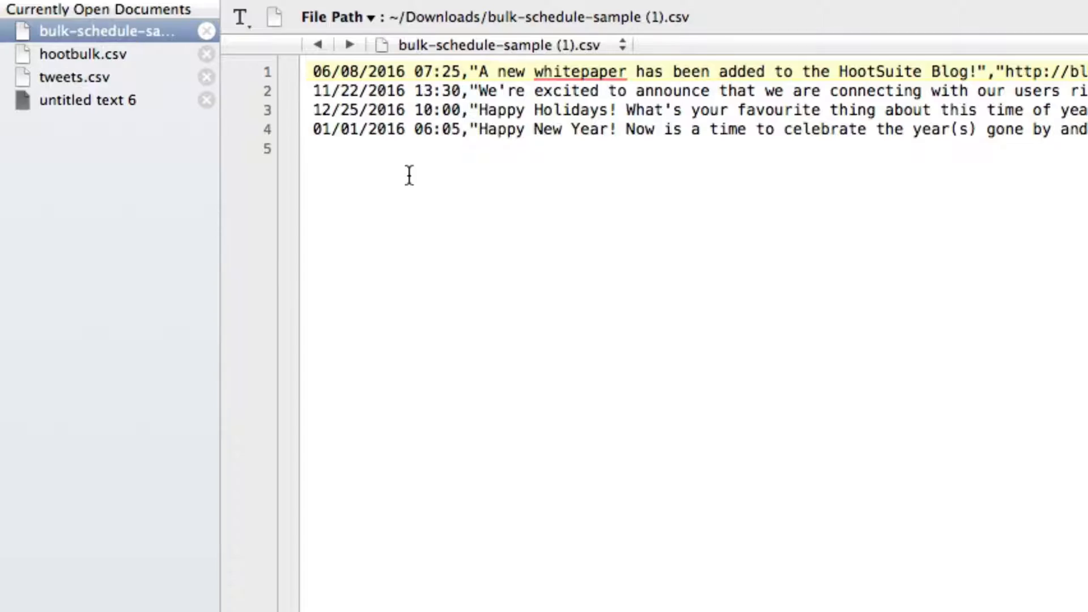
Compare bulk-schedule-sample (1).csv with the untitled text 6 template, ending on hootbulk.csv.
click(806, 71)
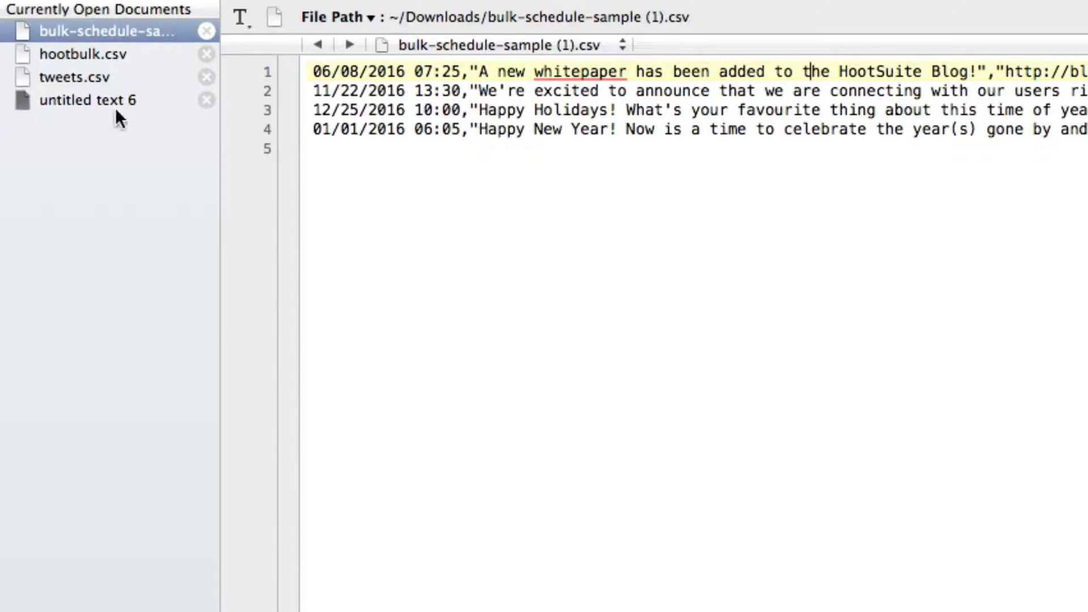
click(88, 99)
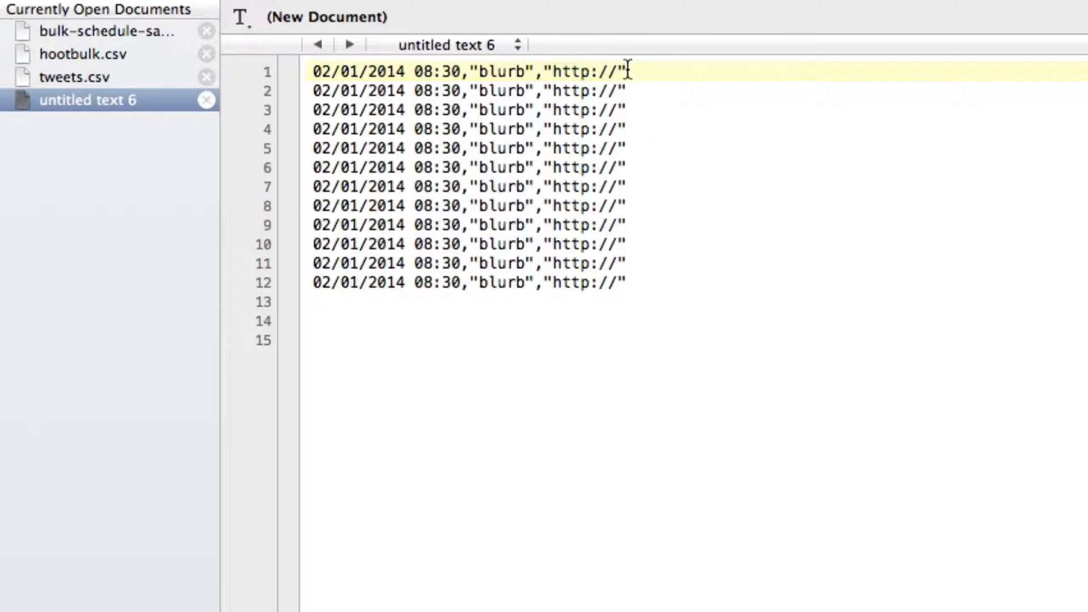
click(97, 31)
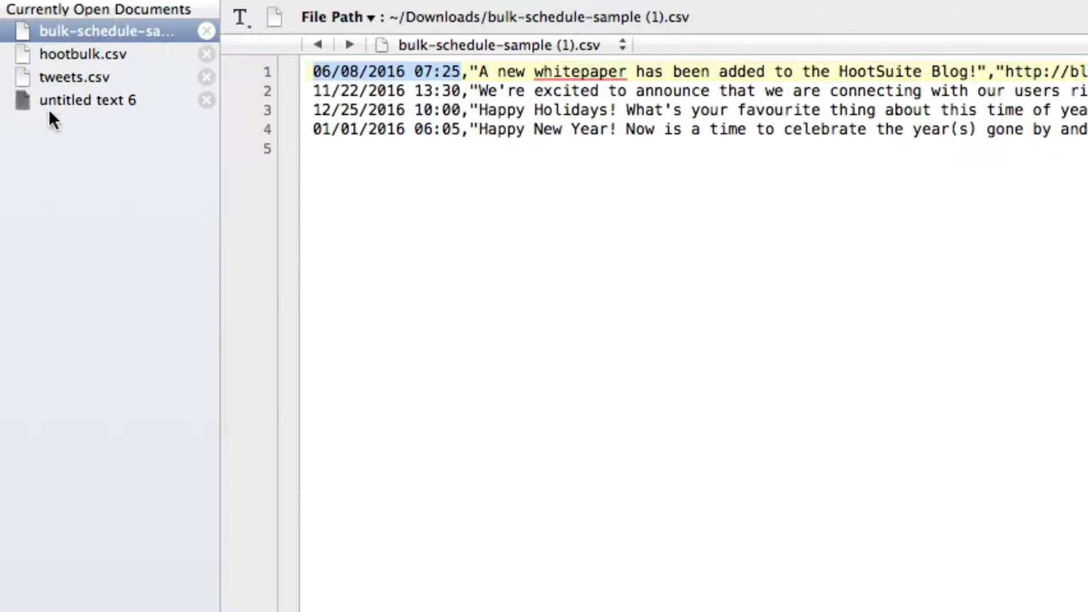
click(89, 100)
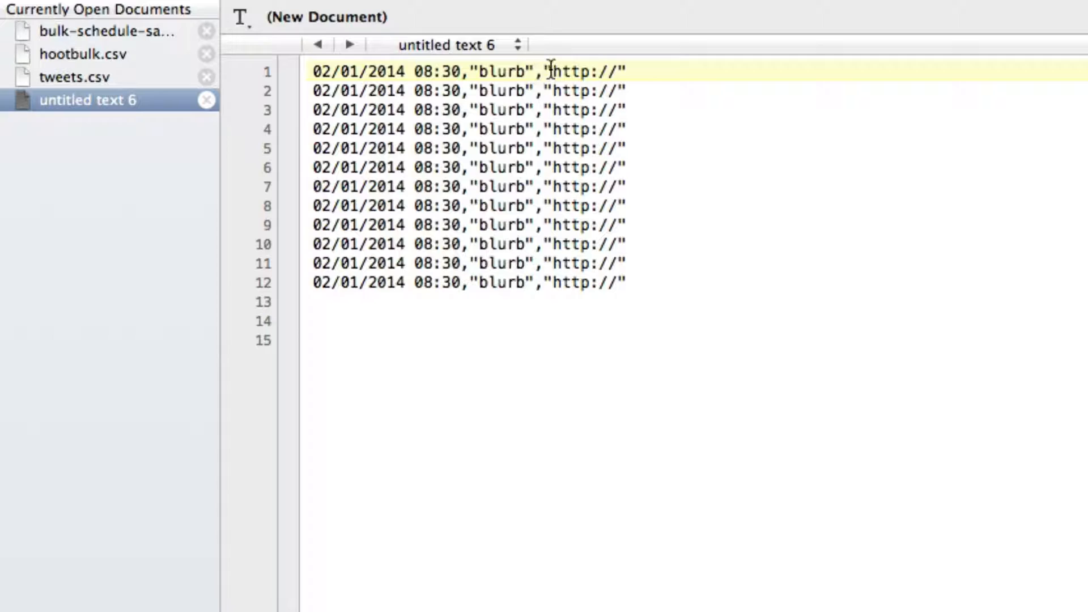
mouse_move(829, 358)
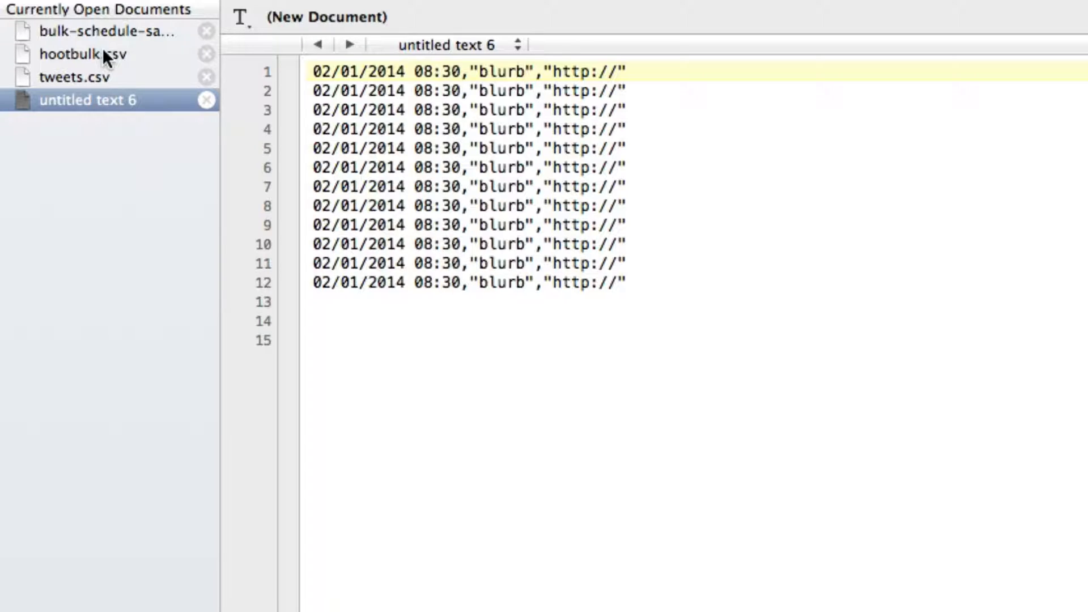
click(82, 54)
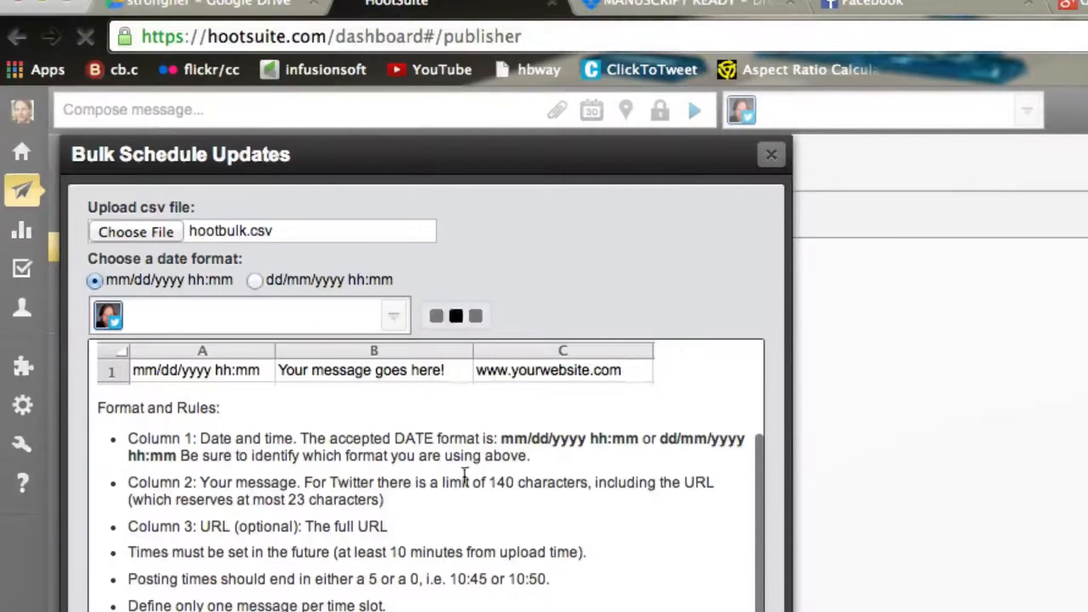
mouse_move(337, 329)
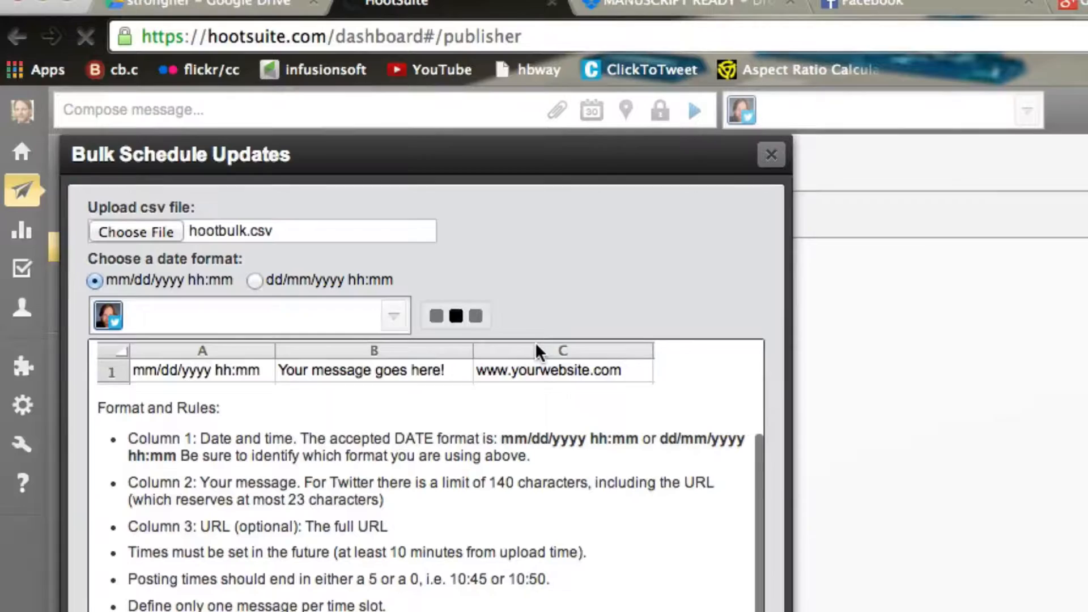
Submit the hootbulk.csv upload, scheduling 56 messages, and close the bulk form.
click(455, 315)
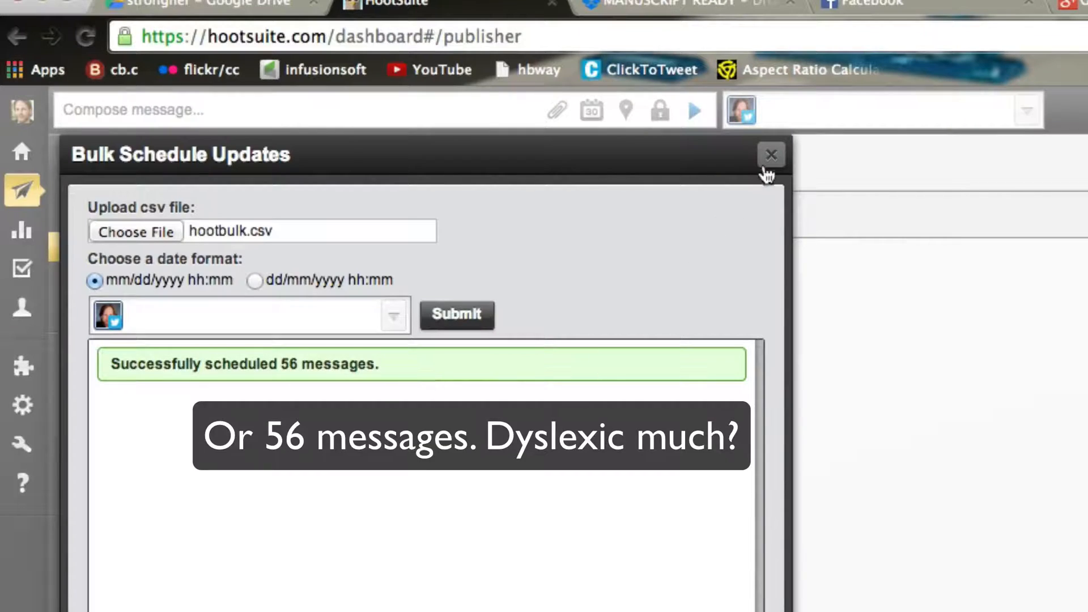
click(771, 154)
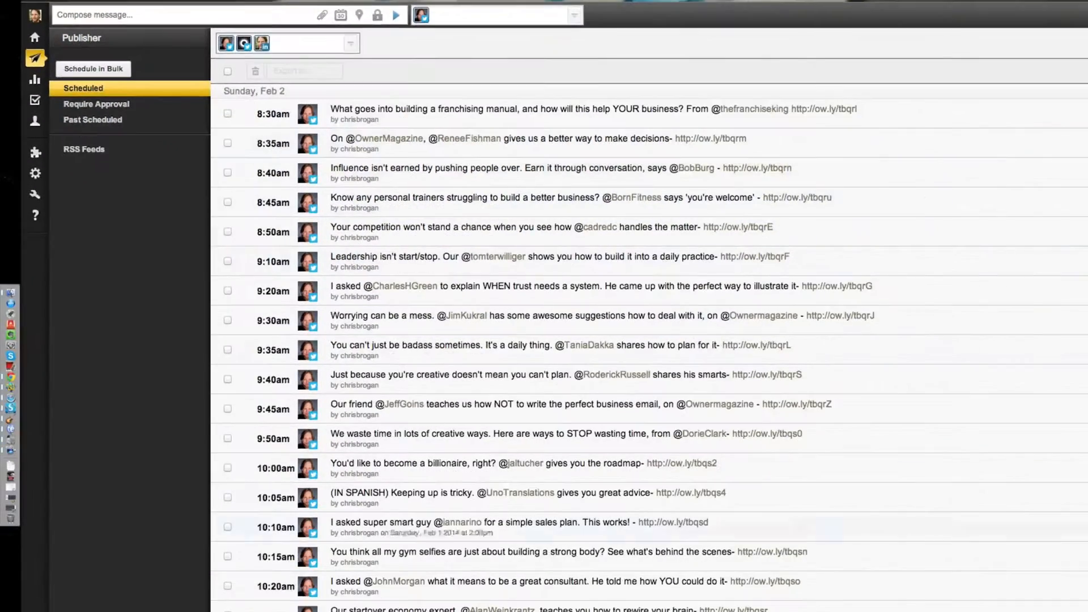
Scroll the Scheduled list to check the Feb 2 tweets from 8:30am into the afternoon.
scroll(down, 3)
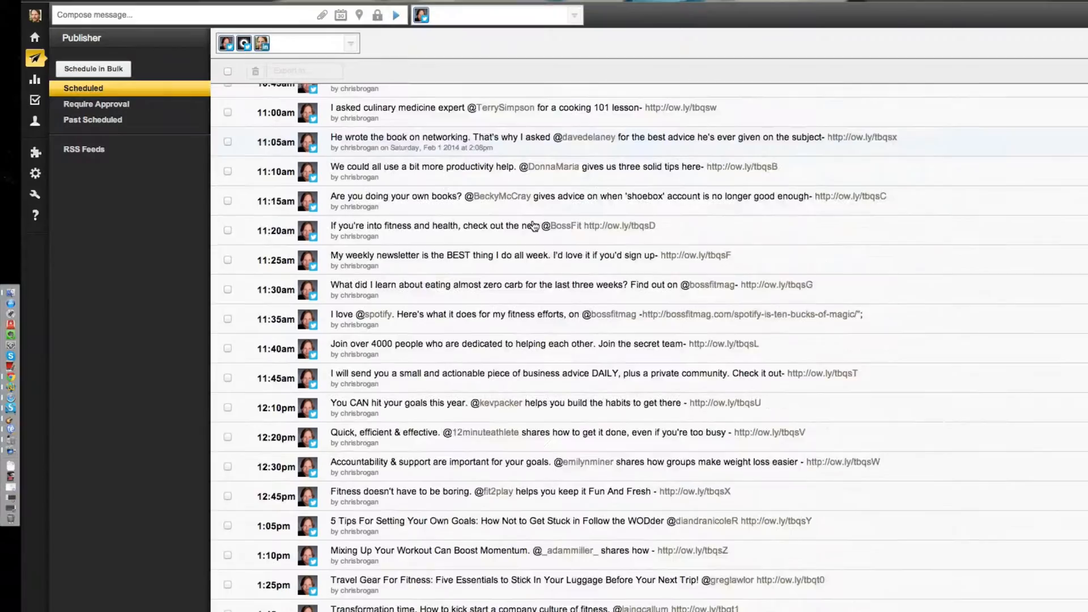
scroll(down, 3)
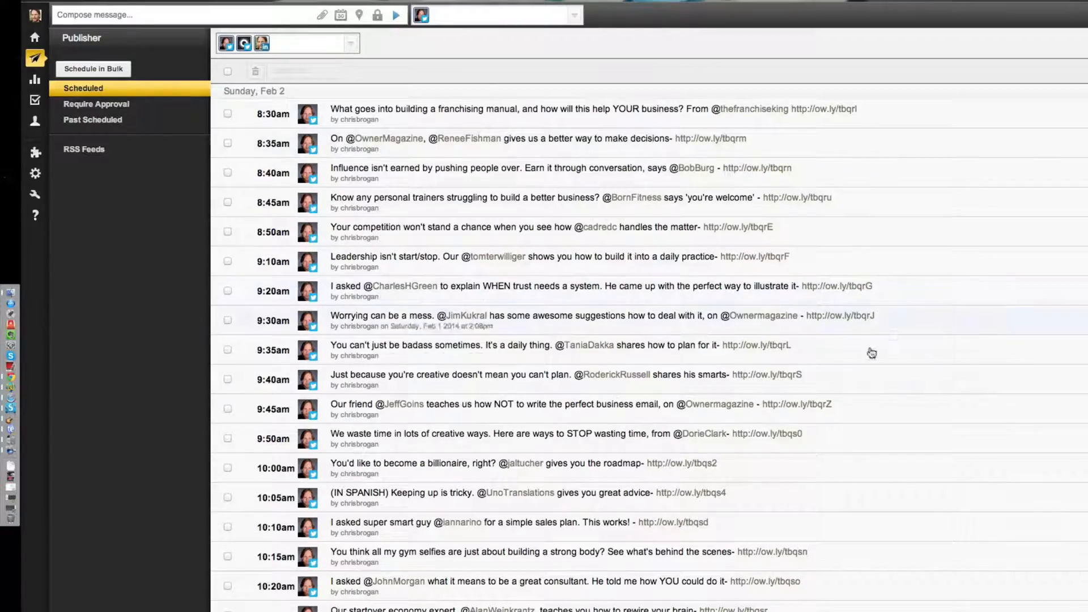
scroll(down, 3)
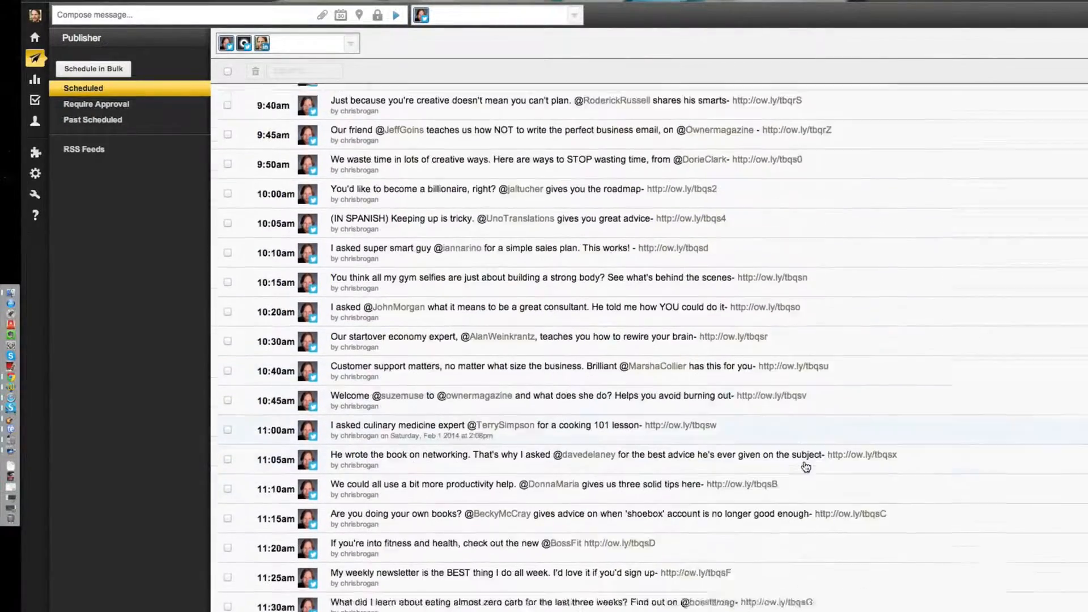
scroll(down, 3)
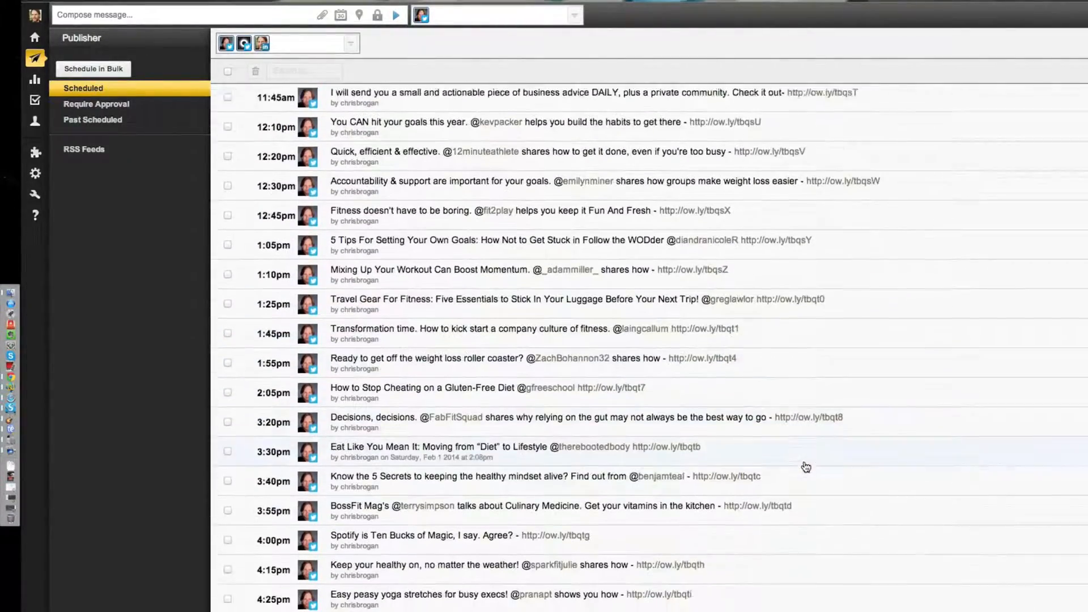
scroll(down, 3)
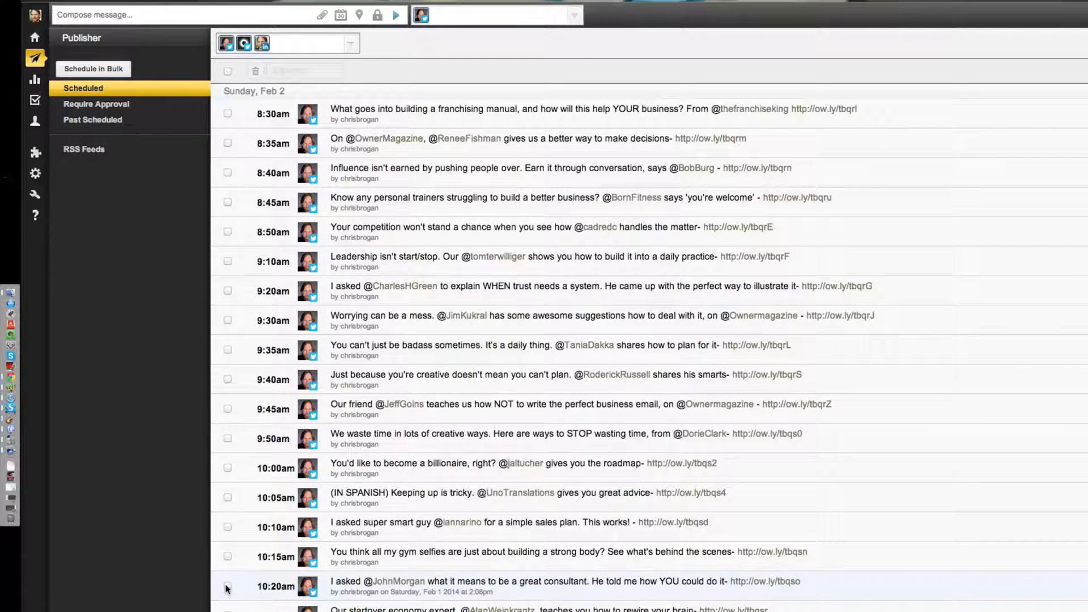
click(228, 585)
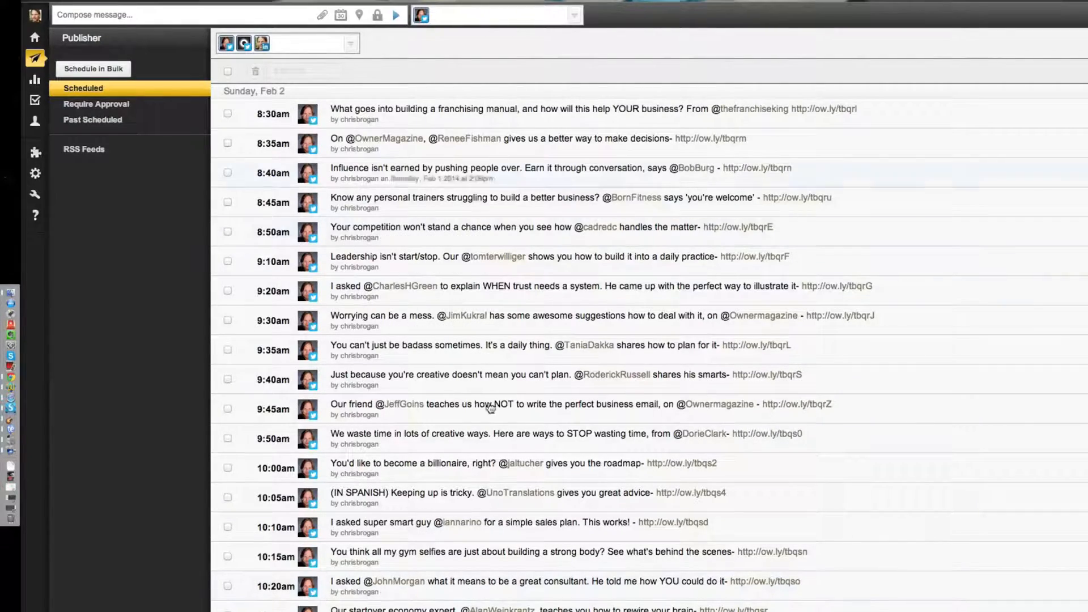
scroll(down, 3)
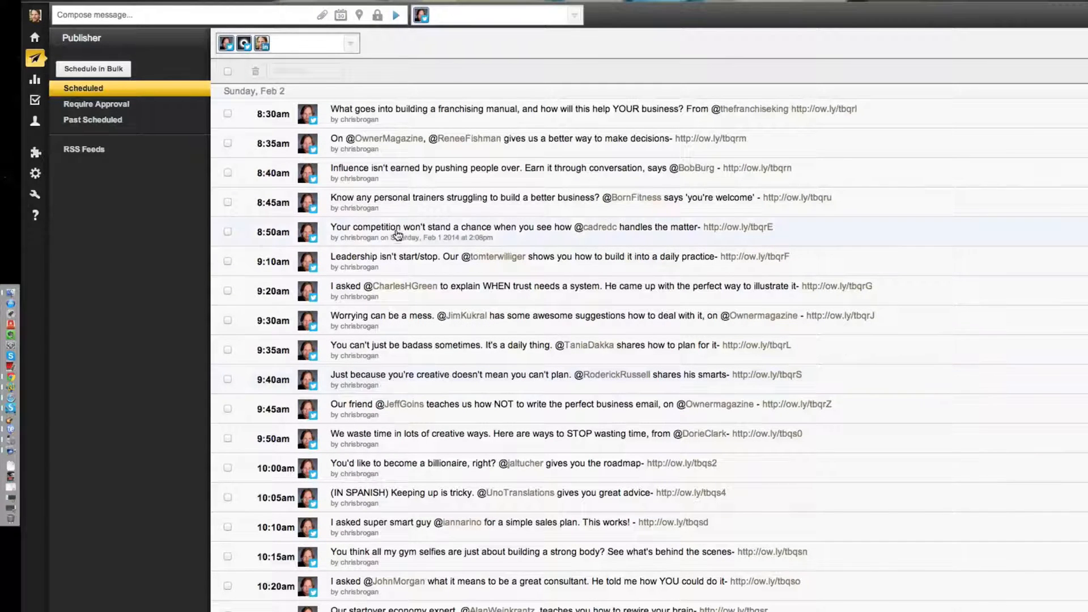
mouse_move(358, 148)
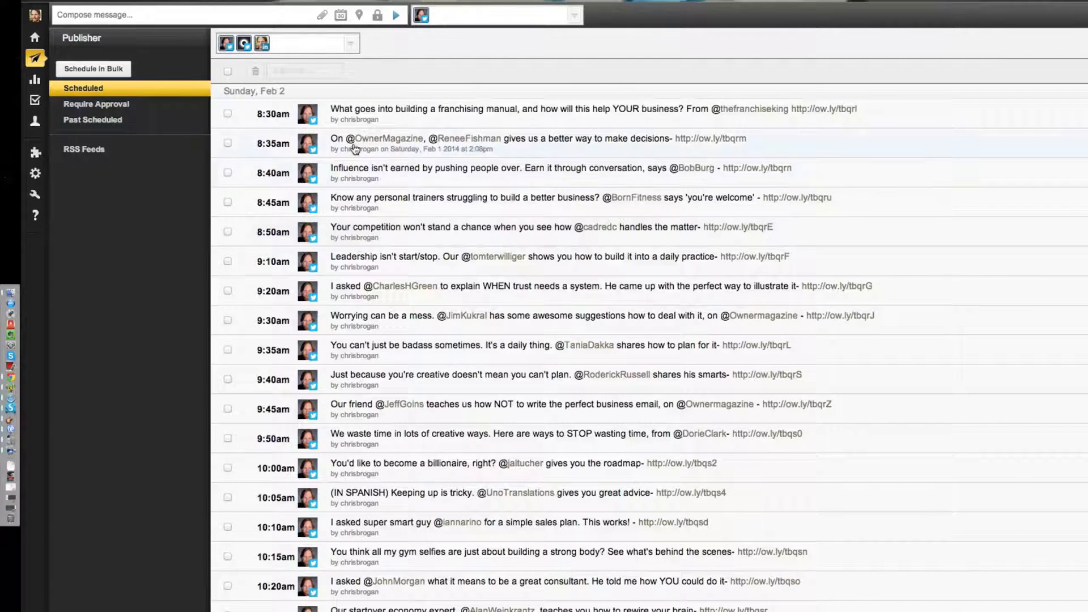